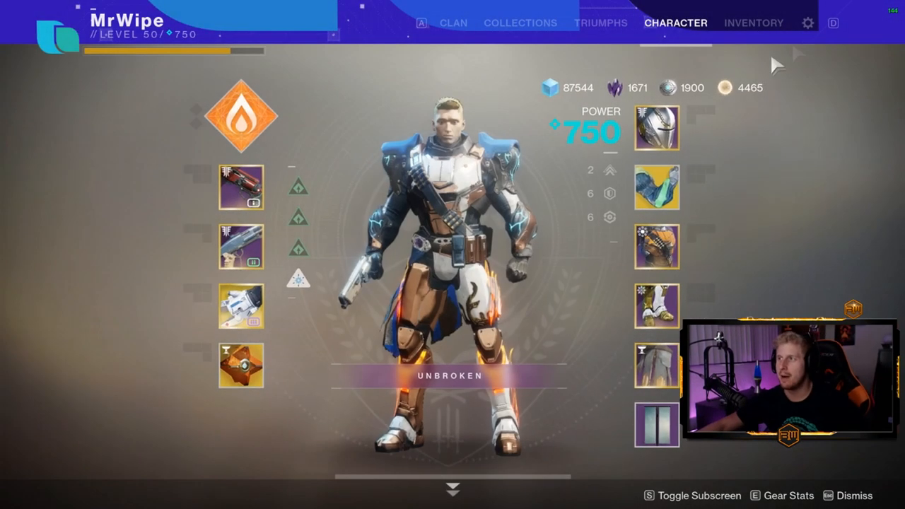
Step: Go to the game Settings via the gear icon, landing on Controls
click(807, 22)
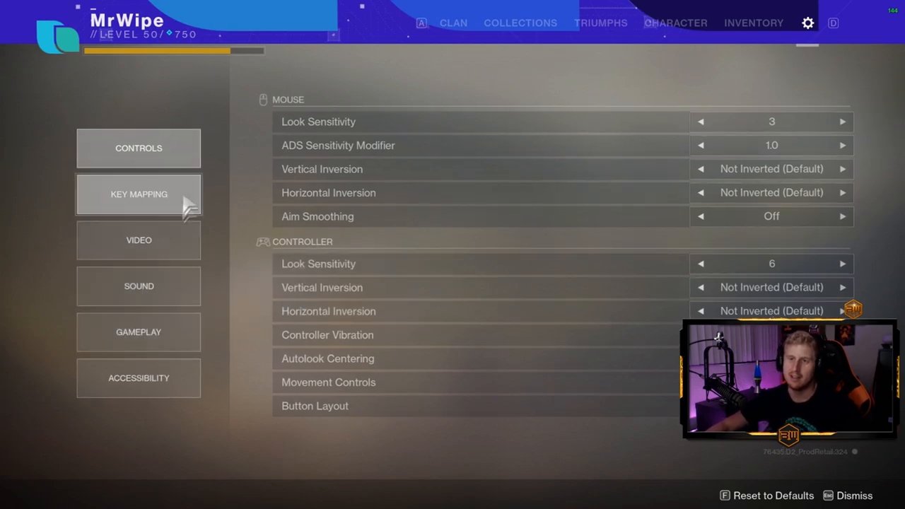
Step: Switch to the Key Mapping page listing Move Forward on W and Push-To-Talk on T
click(138, 193)
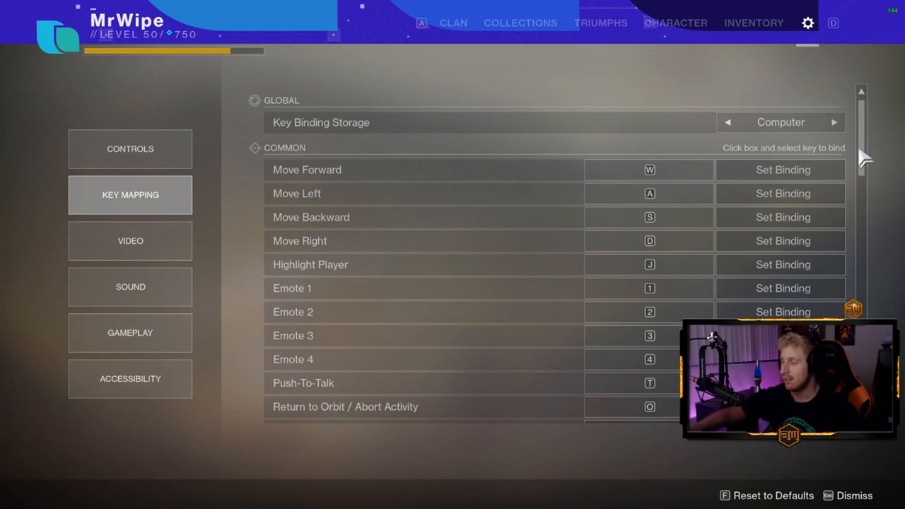
mouse_move(870, 156)
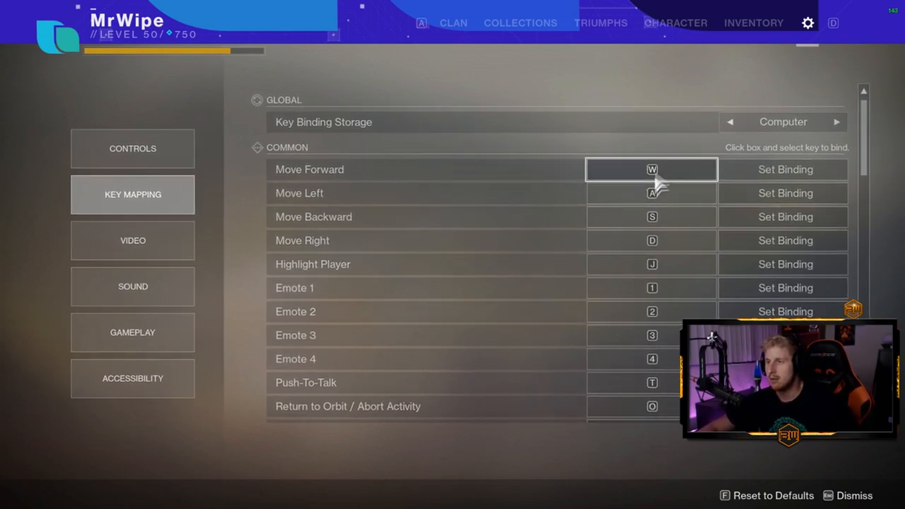
click(651, 240)
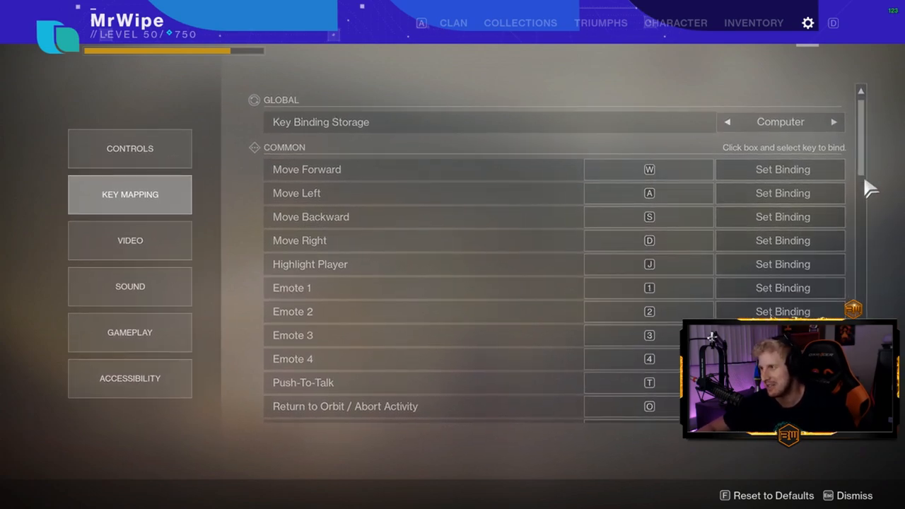
Step: Scroll to the Character bindings: Fire, Reload, Melee, Hold Zoom, Toggle Crouch
scroll(down, 3)
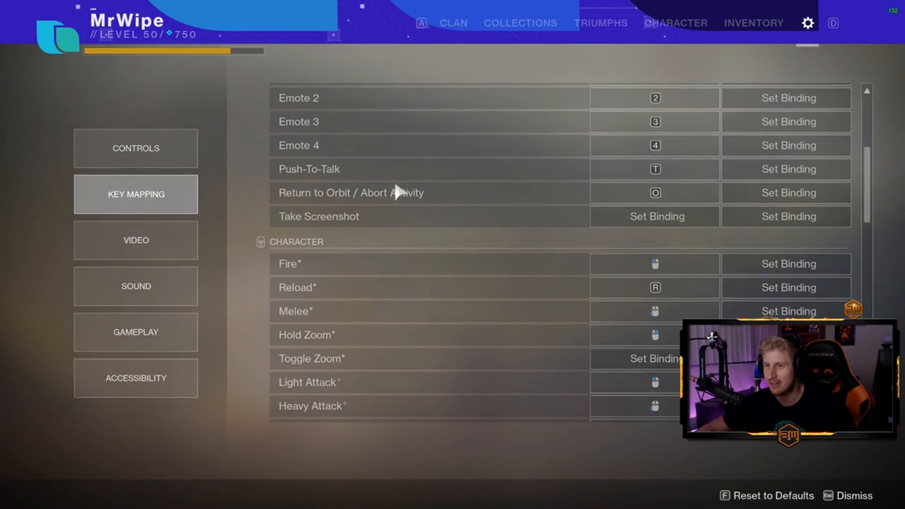
mouse_move(364, 181)
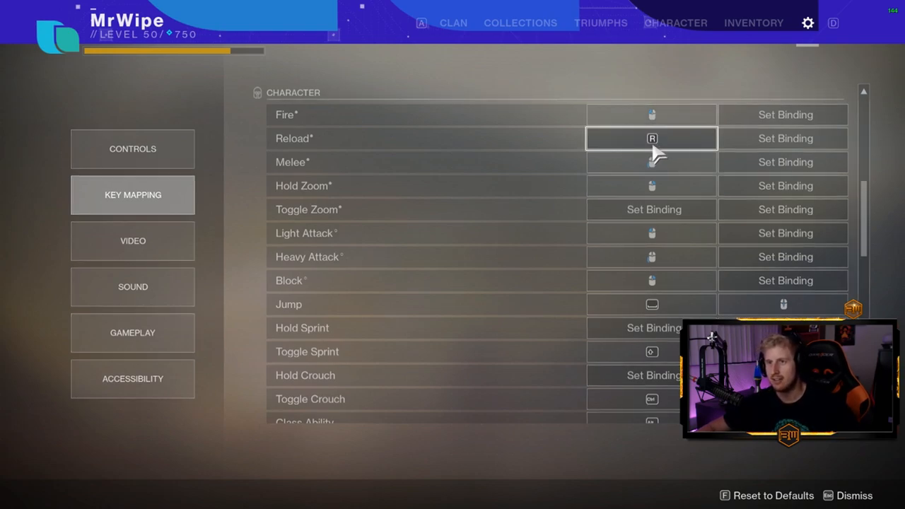
mouse_move(667, 185)
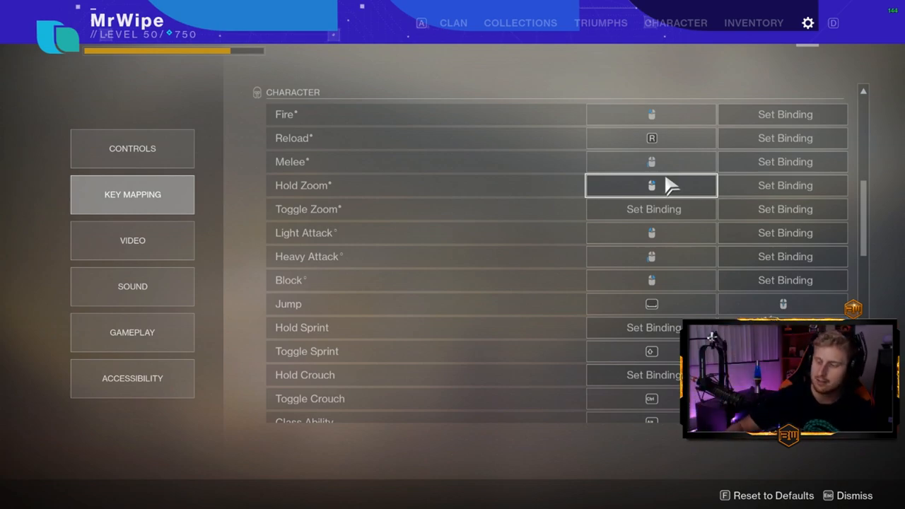
mouse_move(650, 161)
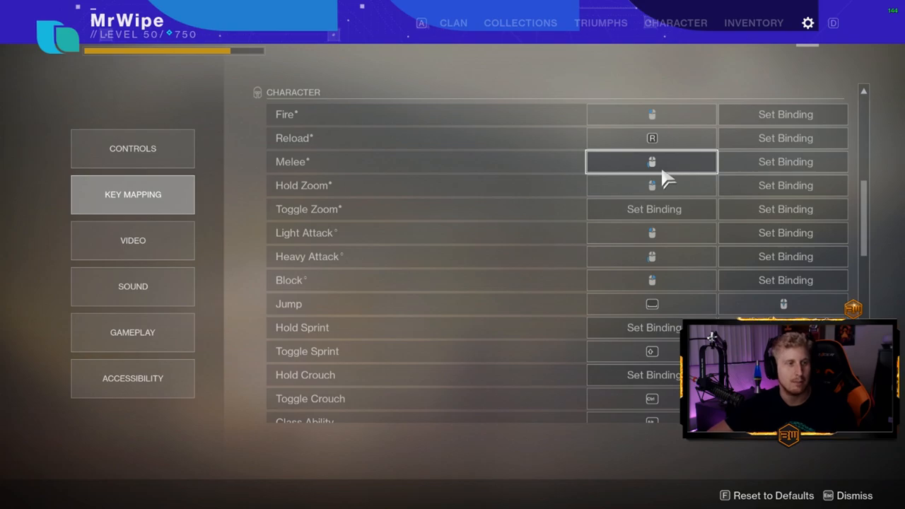
mouse_move(650, 184)
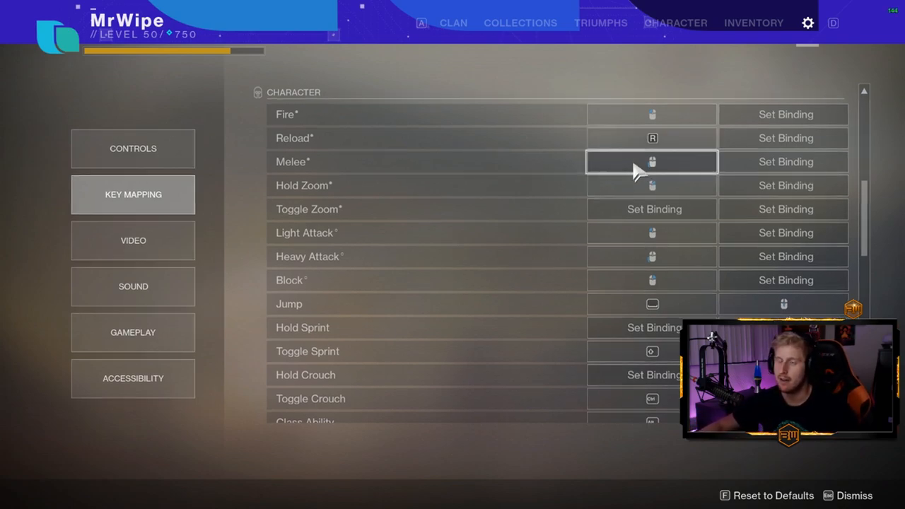
mouse_move(650, 185)
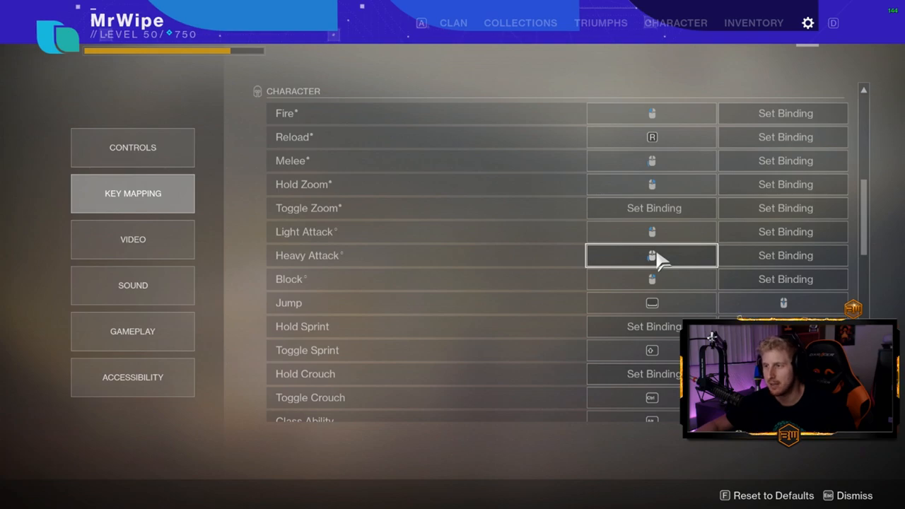
Step: Scroll past Block, Class Ability, Grenade and Super to the Kinetic, Energy and Power weapon switches
scroll(down, 3)
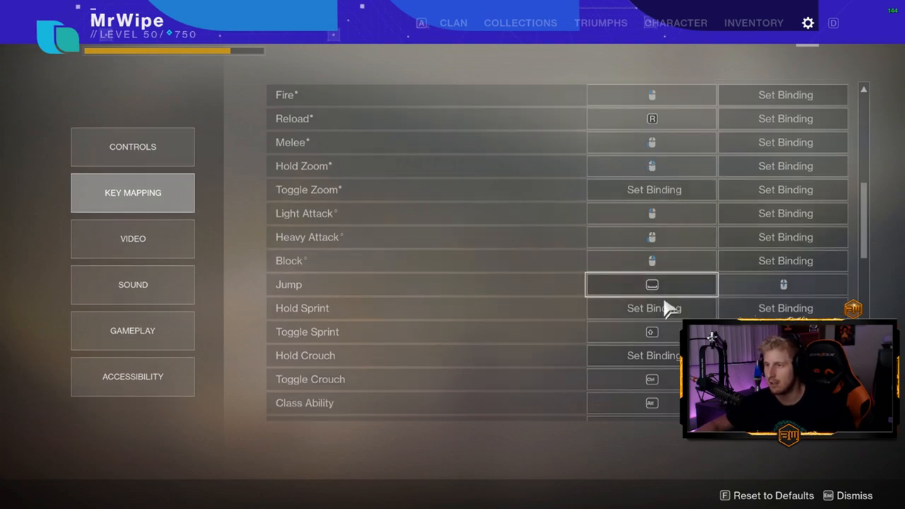
scroll(down, 3)
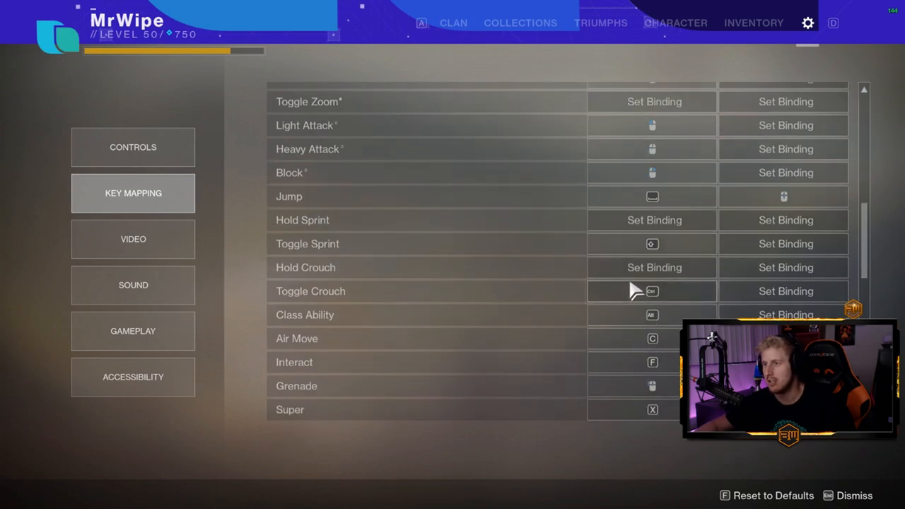
scroll(down, 3)
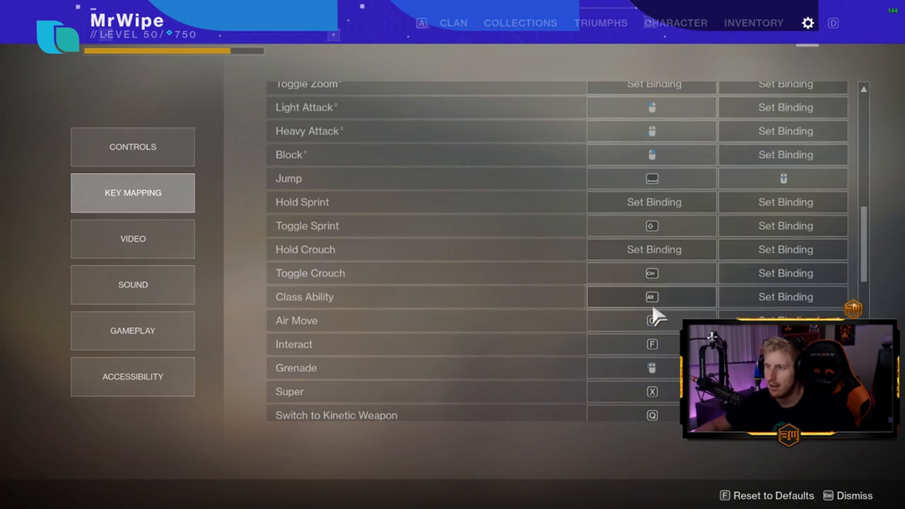
click(650, 297)
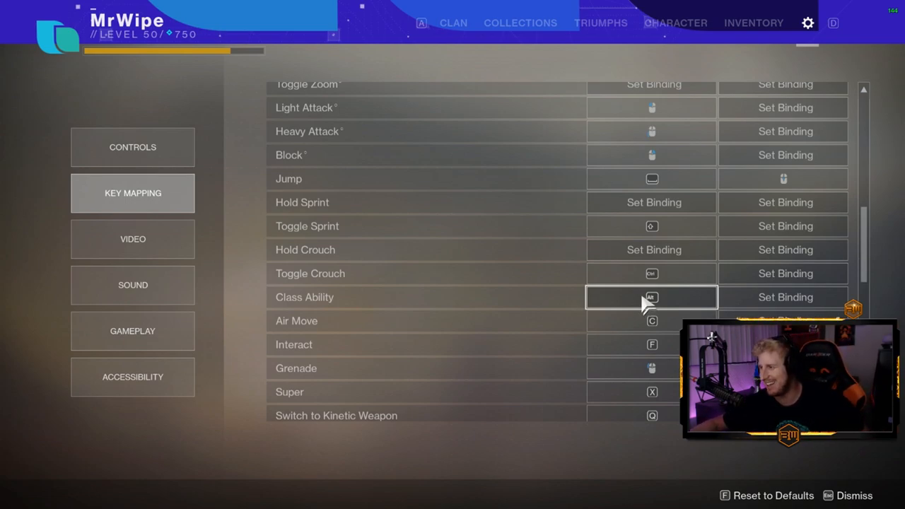
mouse_move(650, 322)
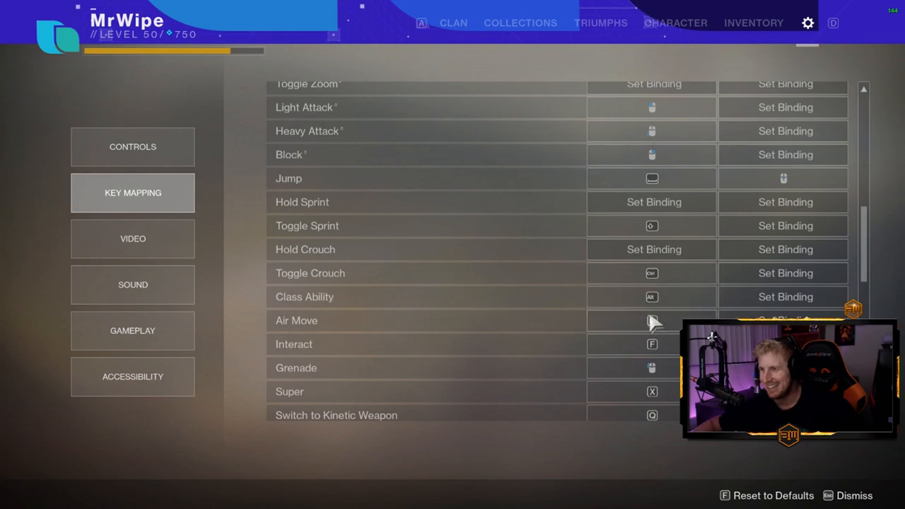
scroll(down, 3)
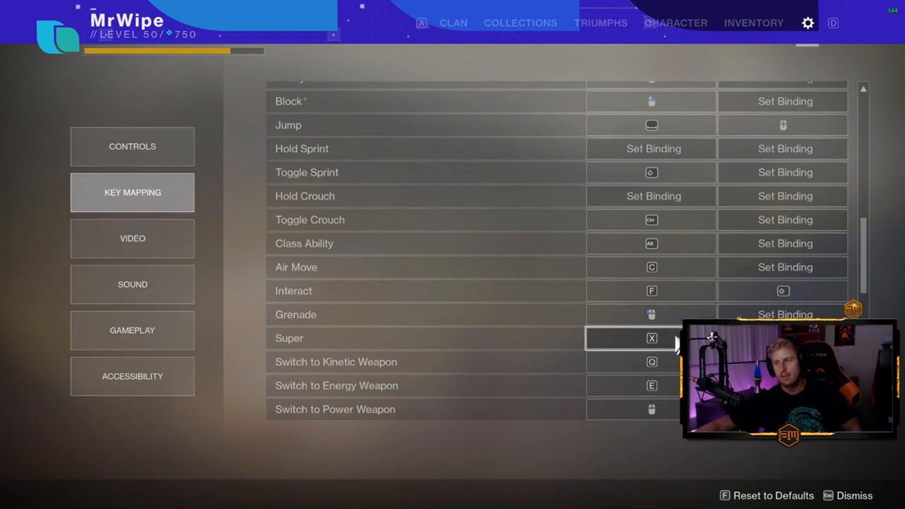
Step: Scroll to the Vehicle bindings (Primary Weapon Fire, Boost, Exit Vehicle) and start of UI Shortcuts
scroll(down, 3)
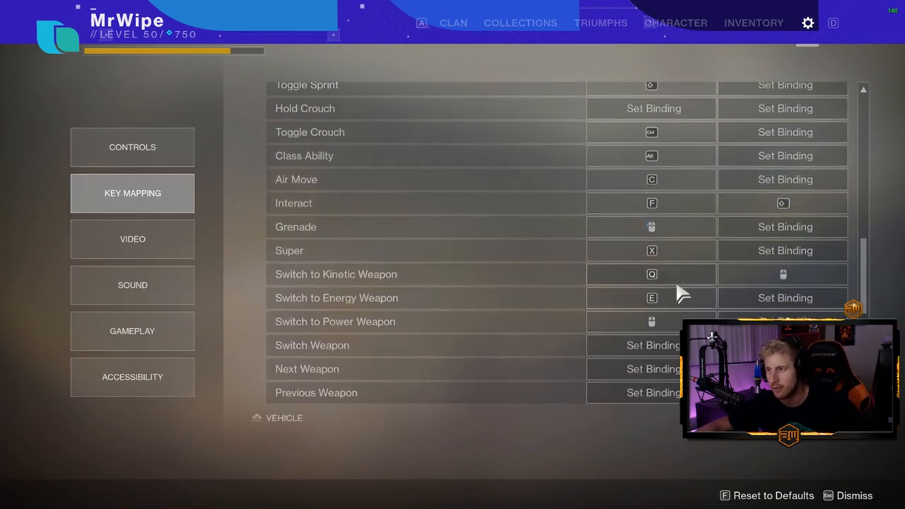
click(651, 274)
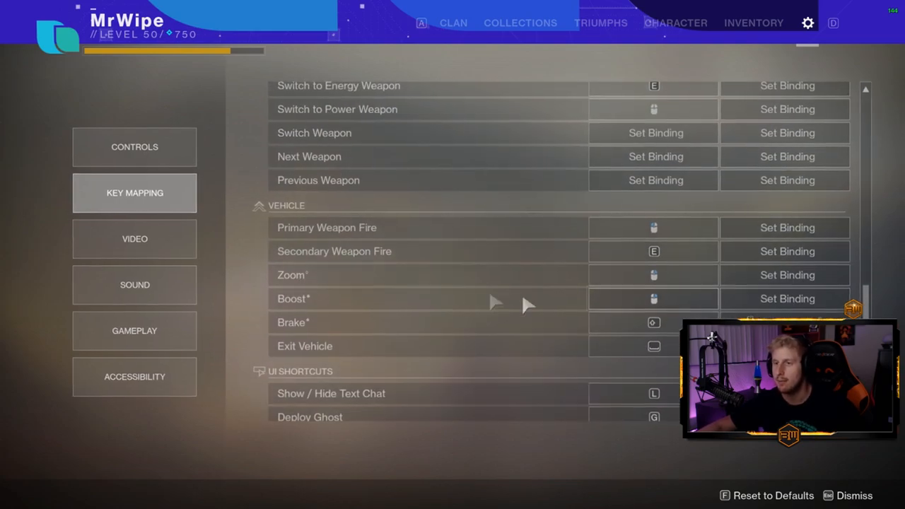
Step: Return to the Toggle Crouch through Previous Weapon bindings above the Vehicle section
scroll(down, 3)
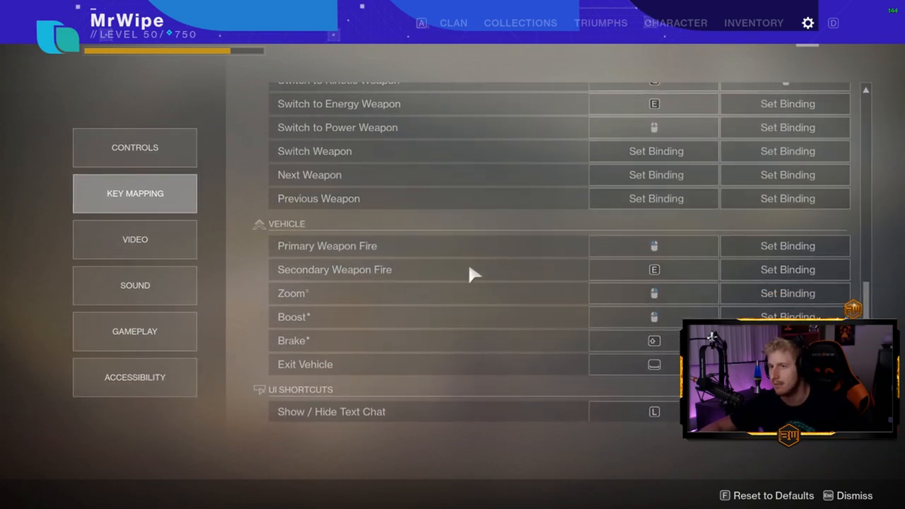
mouse_move(403, 269)
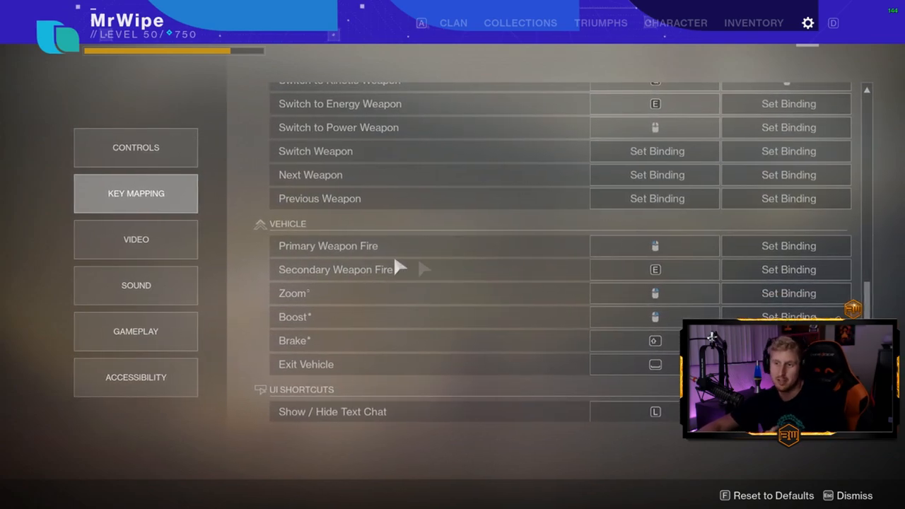
click(651, 268)
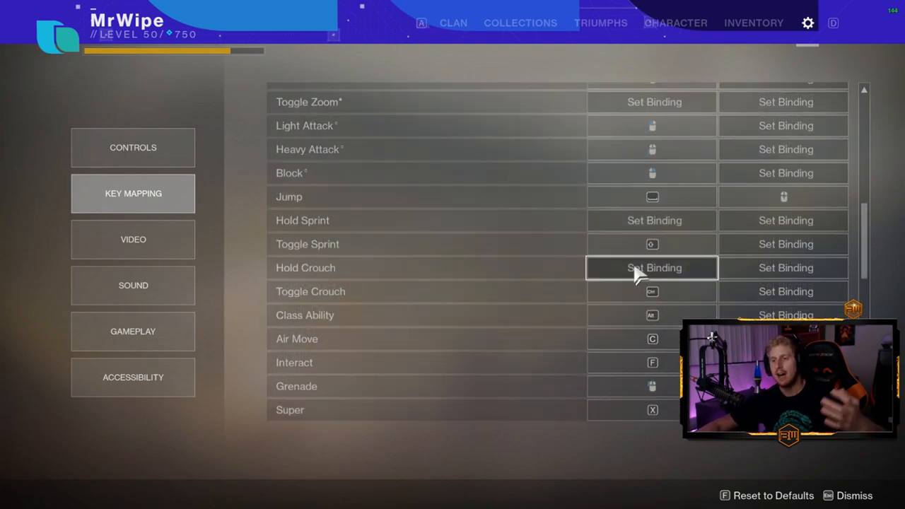
scroll(down, 3)
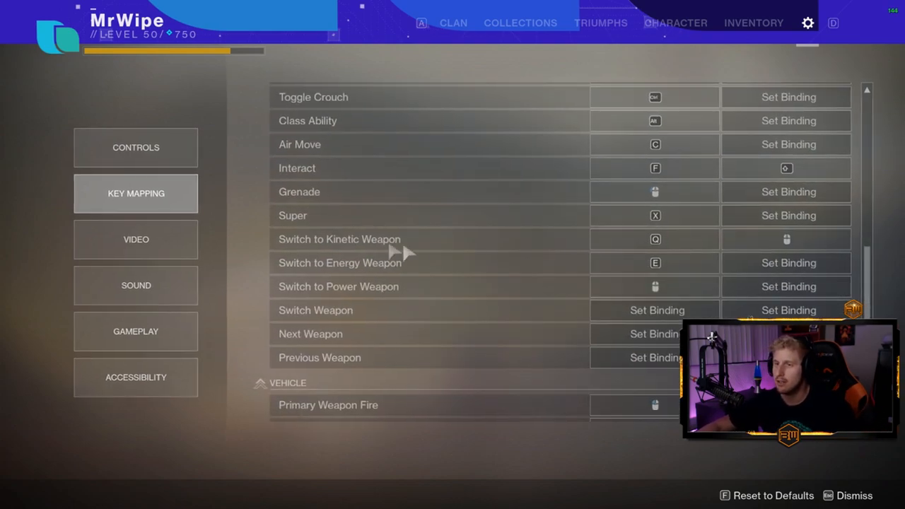